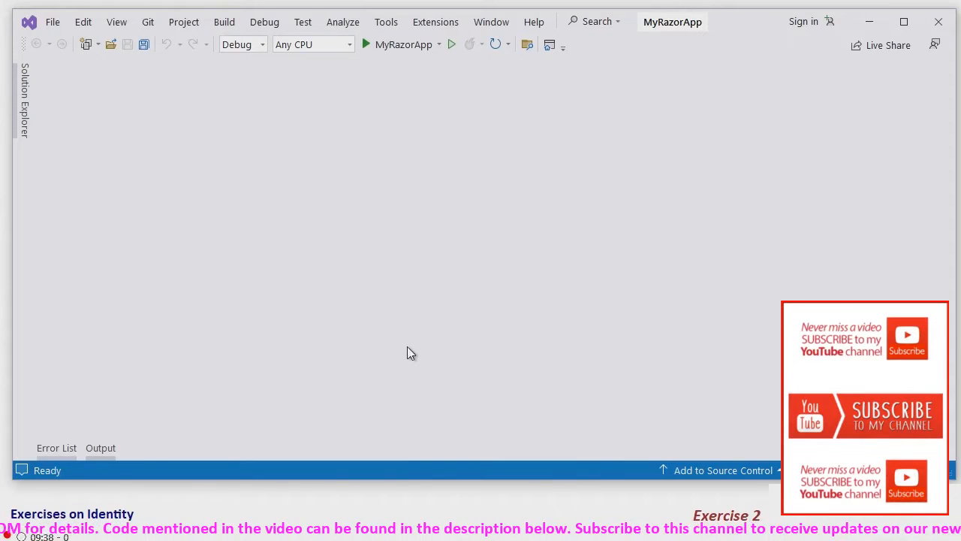
mouse_move(404, 43)
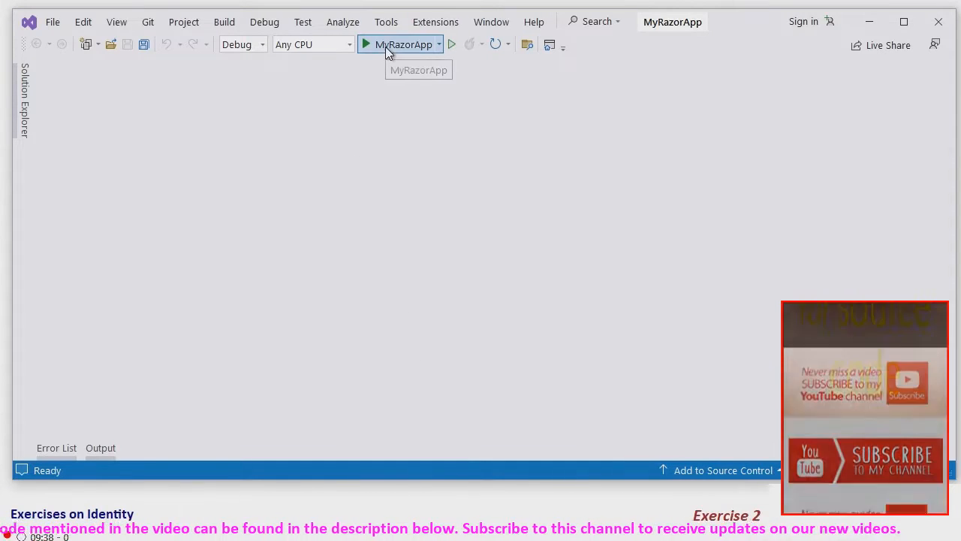
Launch MyRazorApp from the toolbar run button to open its home page
left_click(366, 43)
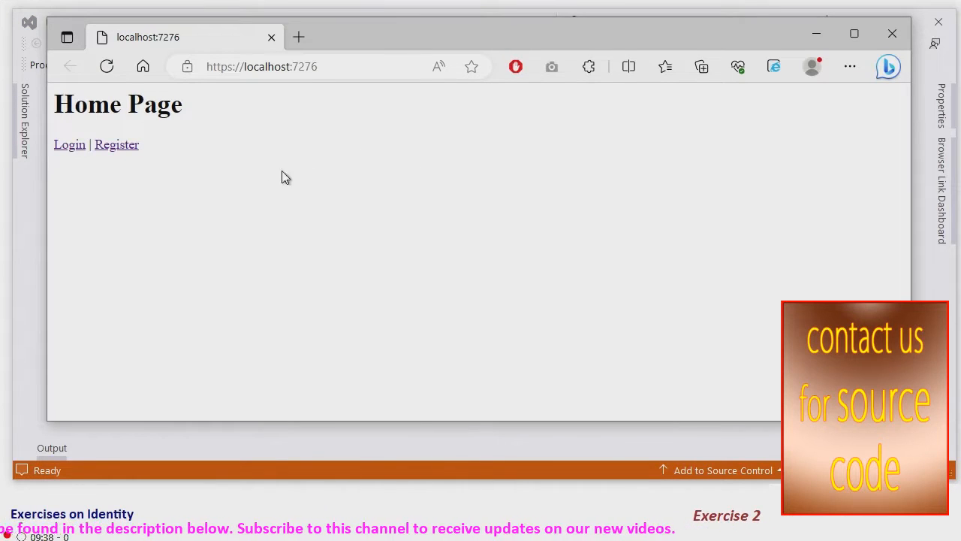
mouse_move(69, 144)
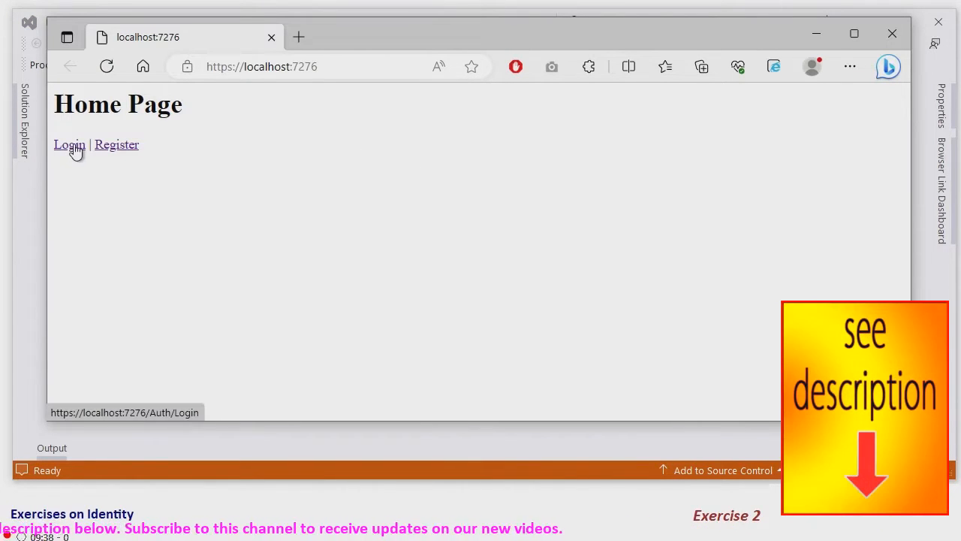
From Login, go to Register, submit phone 12345, then follow the Login link back
left_click(68, 144)
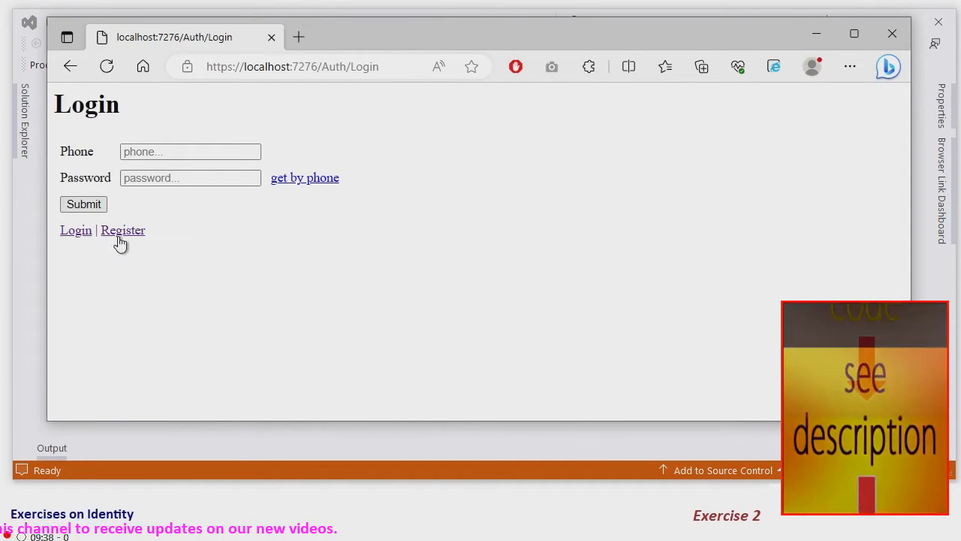
left_click(122, 229)
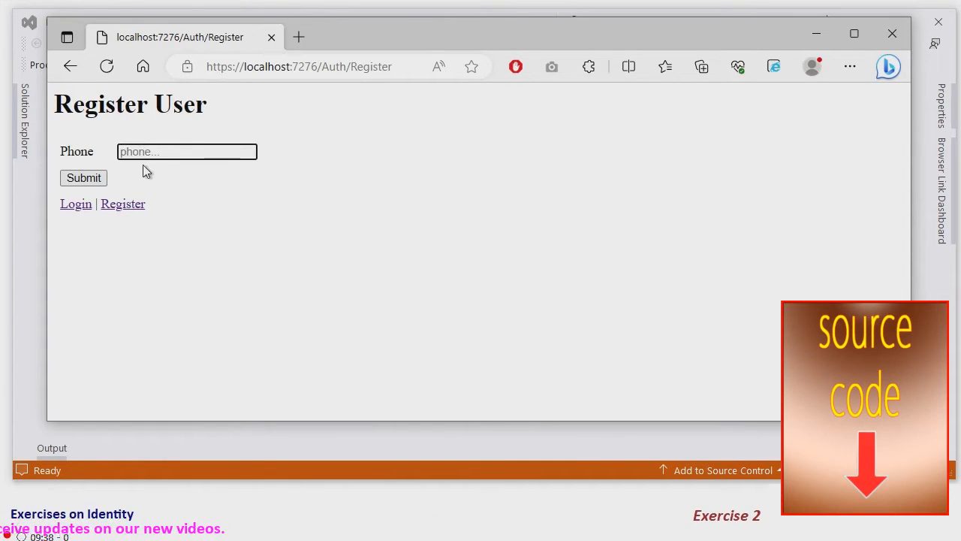
type("12345")
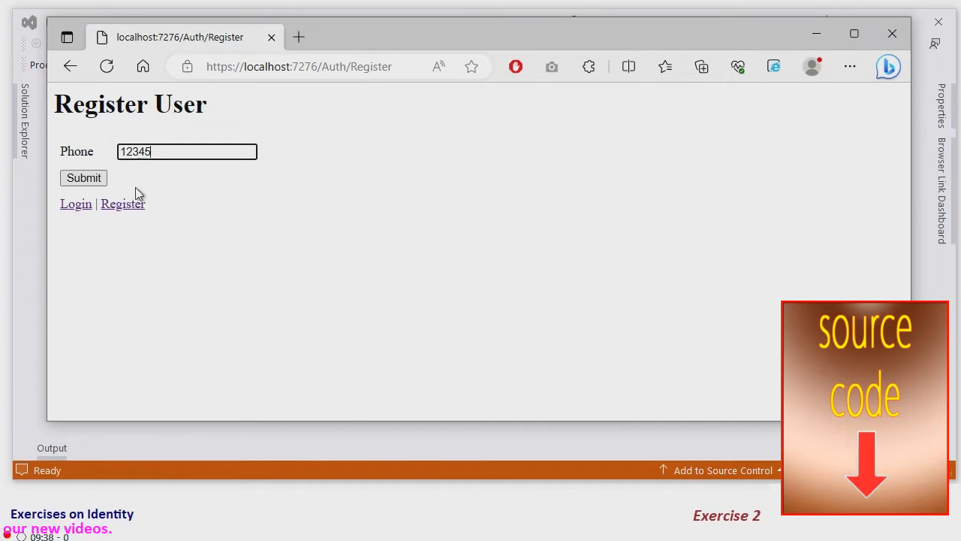
left_click(83, 178)
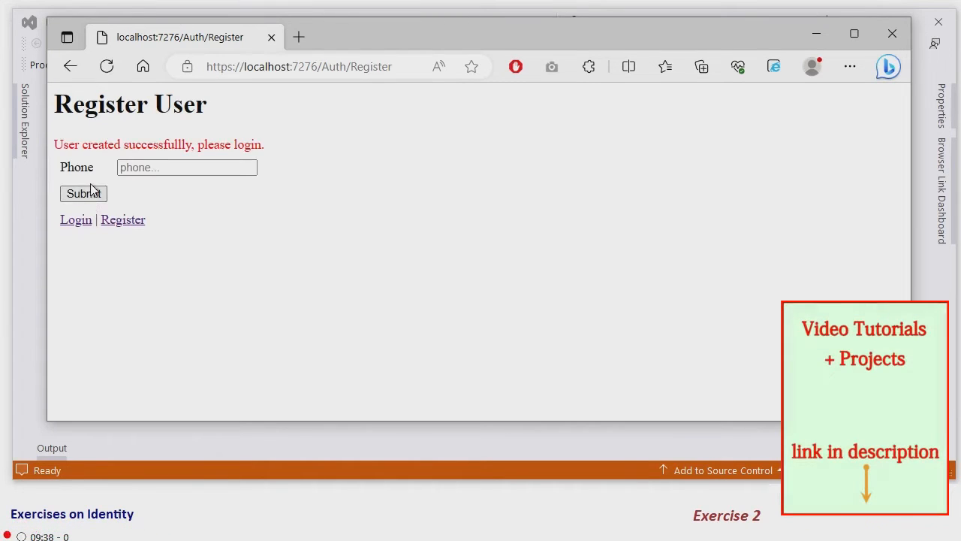
mouse_move(122, 219)
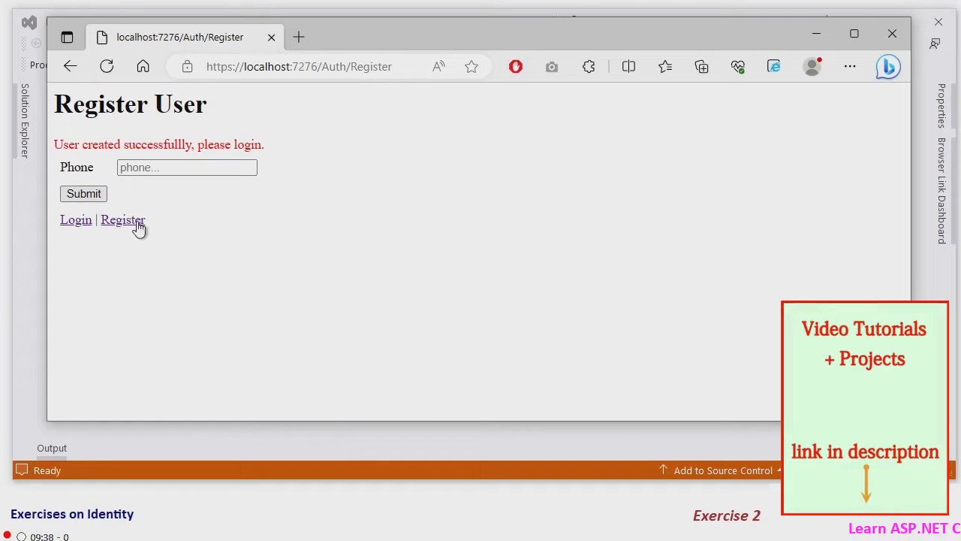
left_click(75, 219)
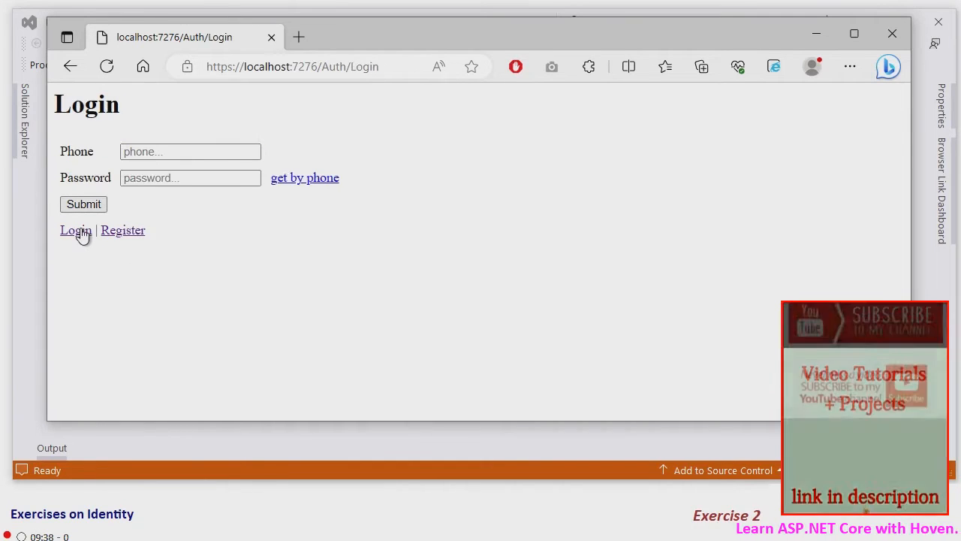
Enter phone 12345 and request a one-time password by phone
left_click(190, 151)
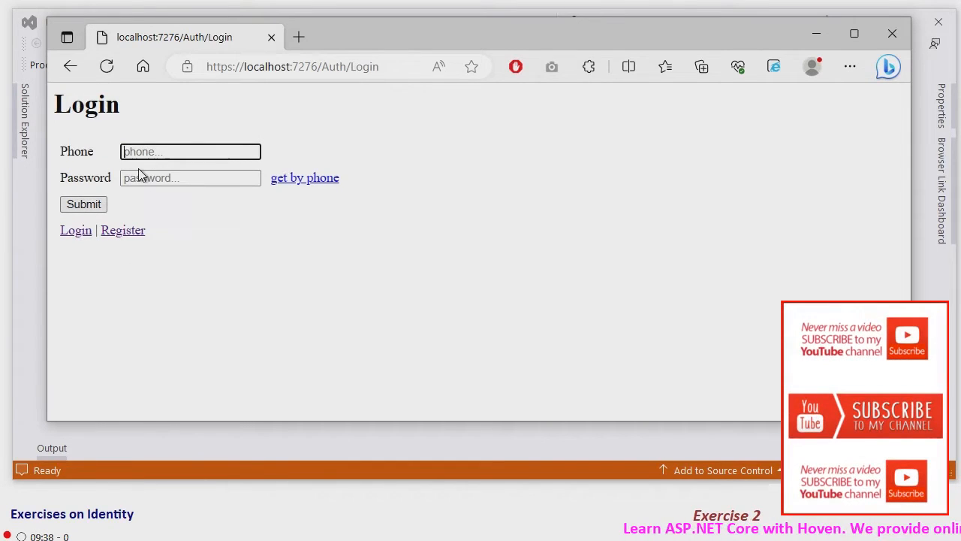
type("12345")
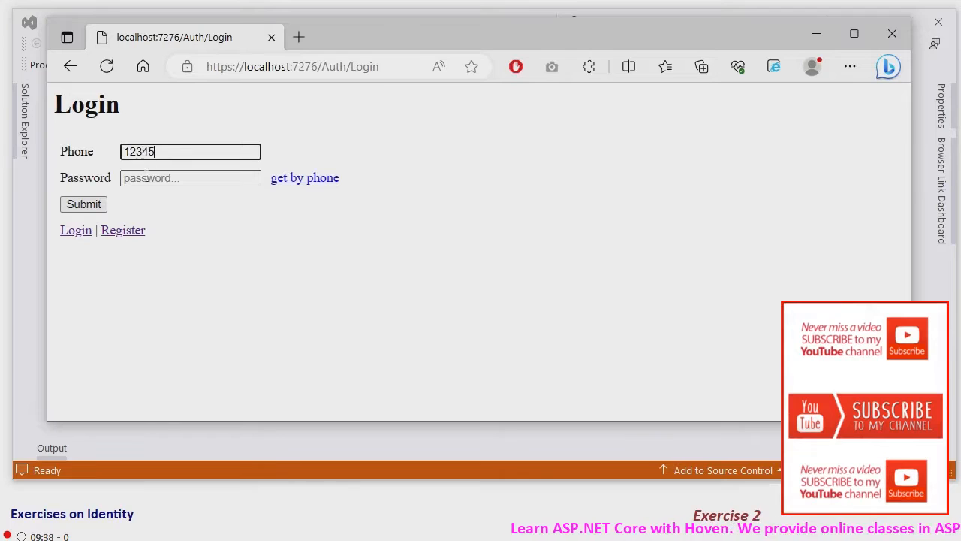
mouse_move(304, 178)
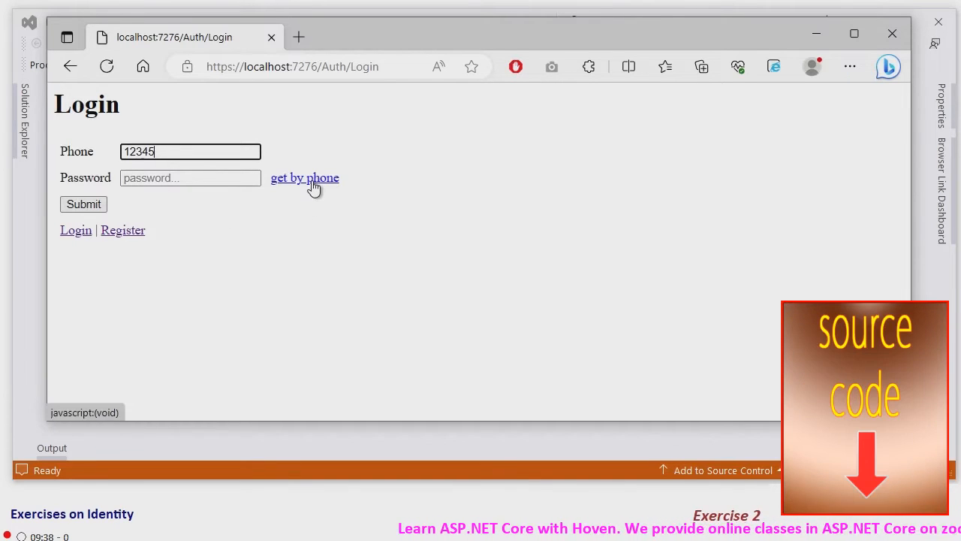
left_click(304, 178)
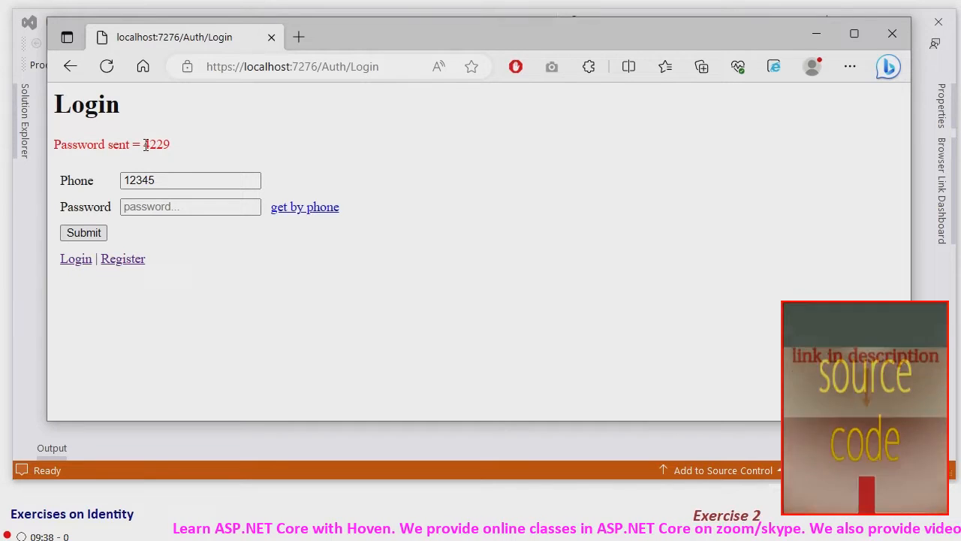
double_click(156, 144)
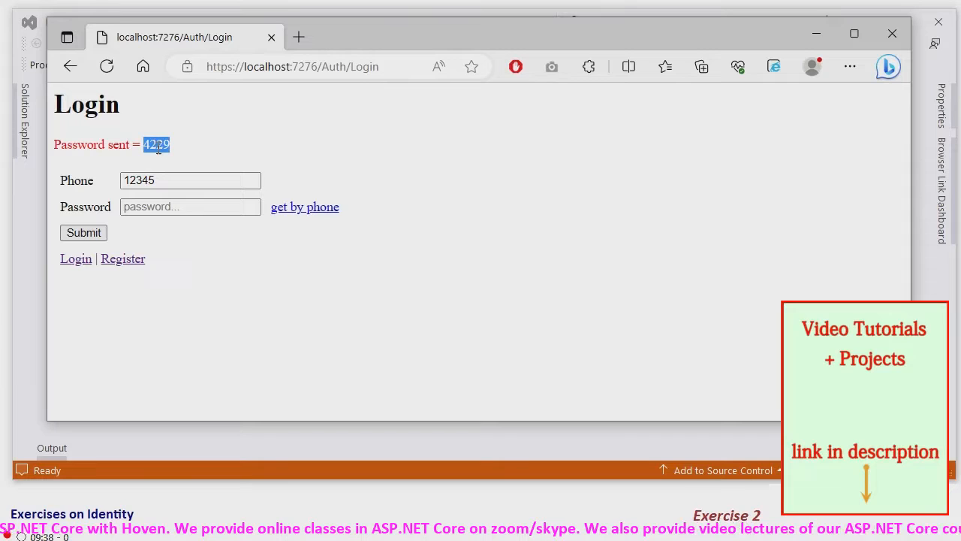
left_click(190, 207)
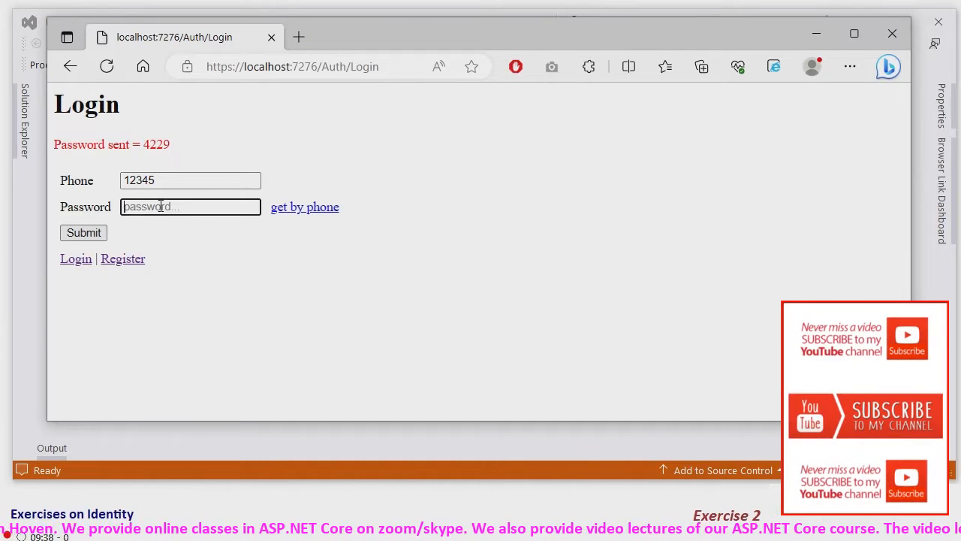
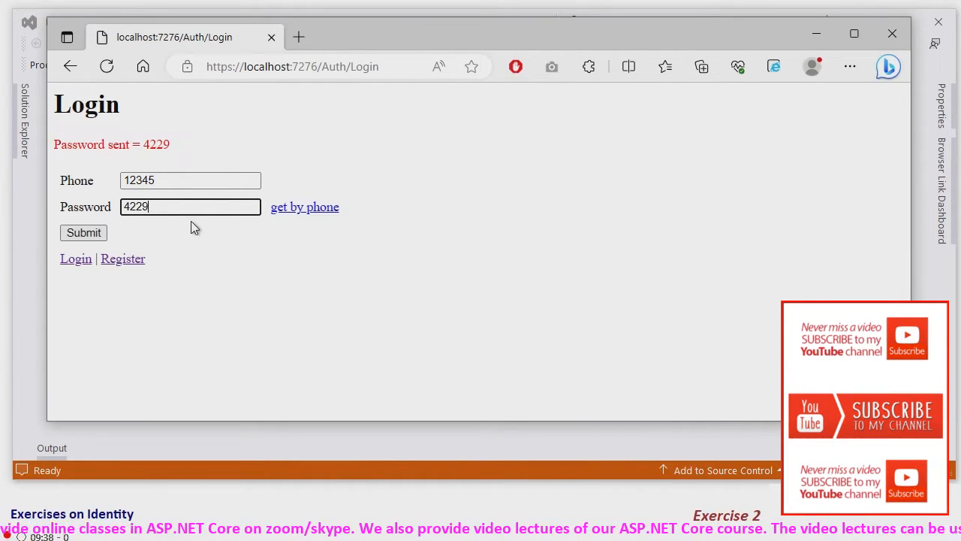
left_click(84, 232)
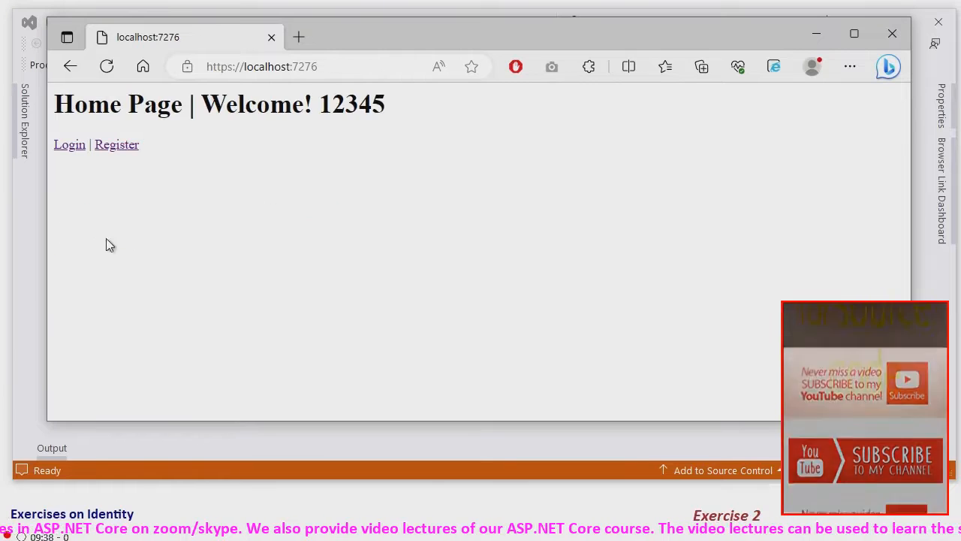
double_click(252, 104)
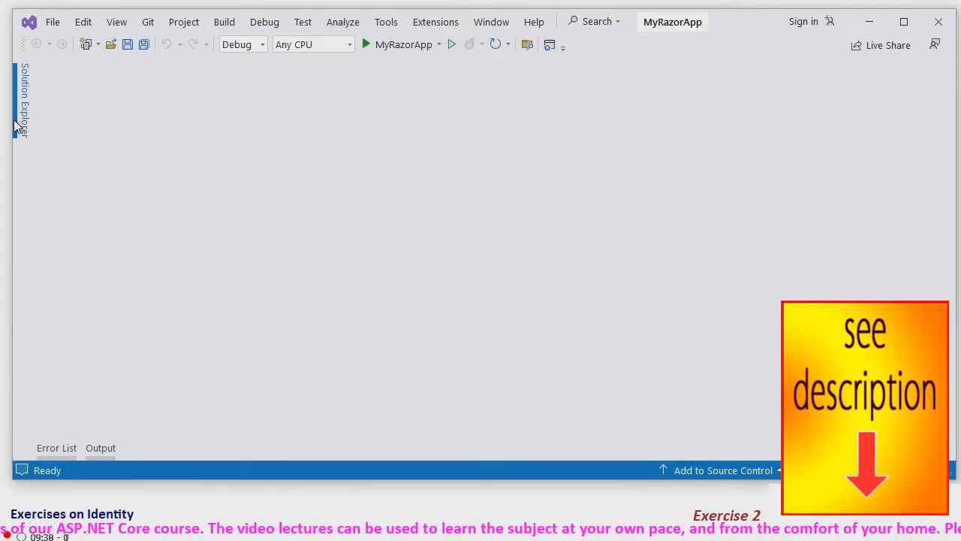
In Solution Explorer, expand Areas > Auth > Pages and open Login.cshtml
left_click(25, 98)
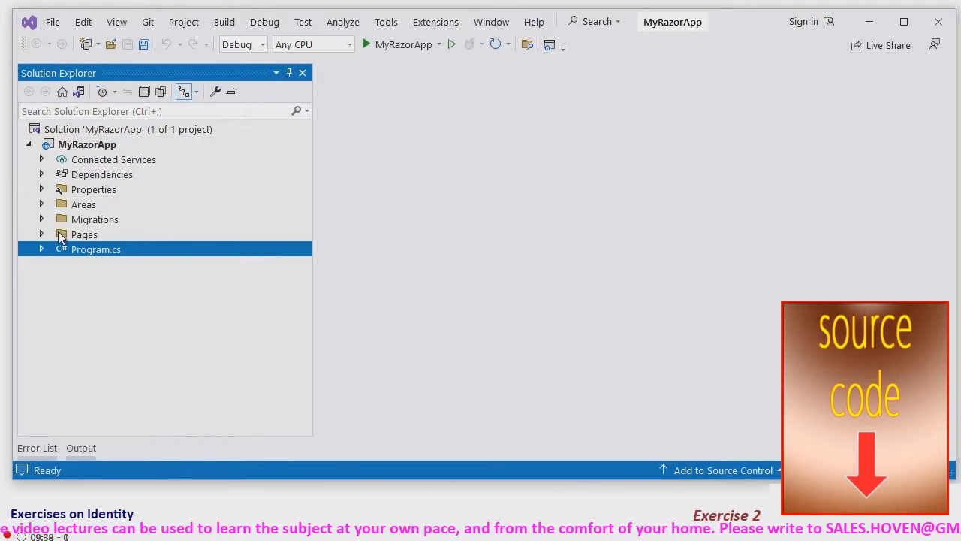
left_click(41, 204)
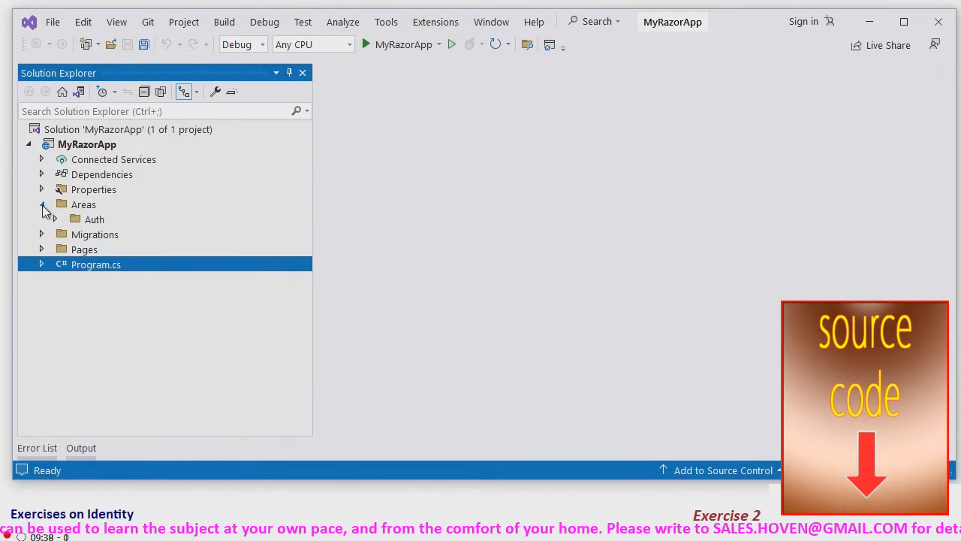
left_click(54, 219)
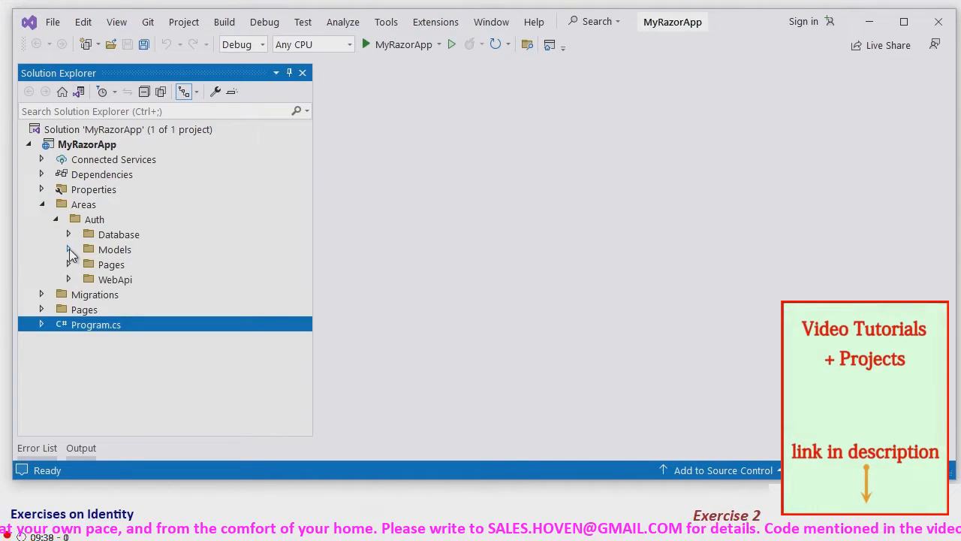
left_click(68, 249)
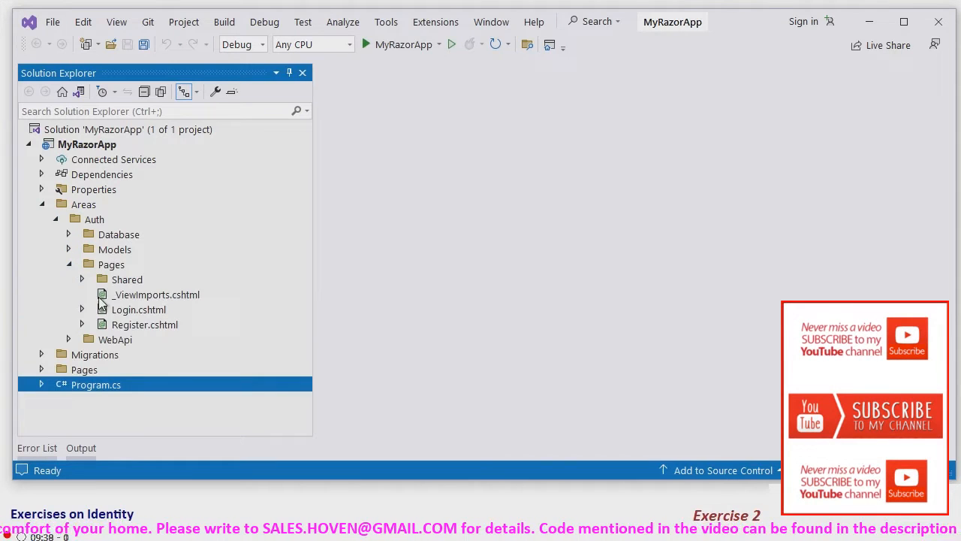
double_click(138, 310)
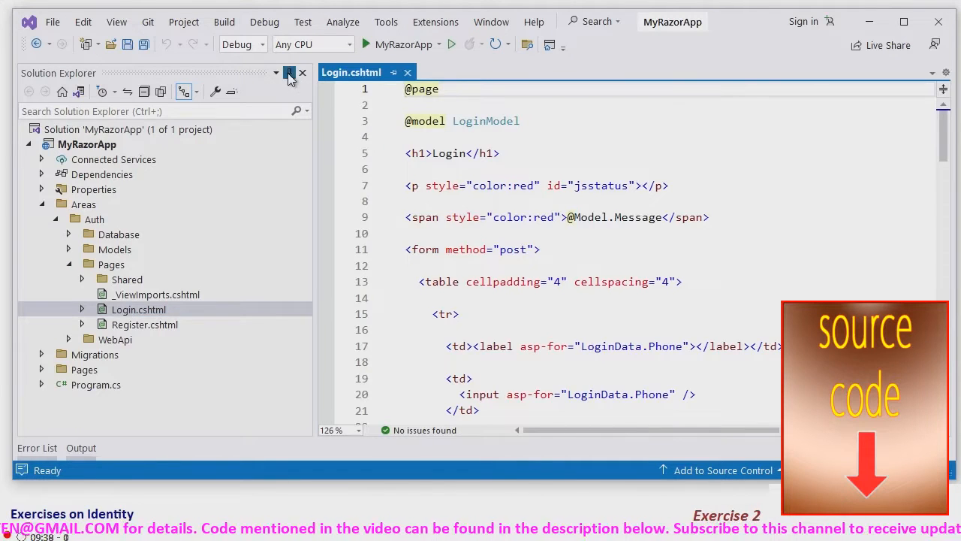
left_click(289, 72)
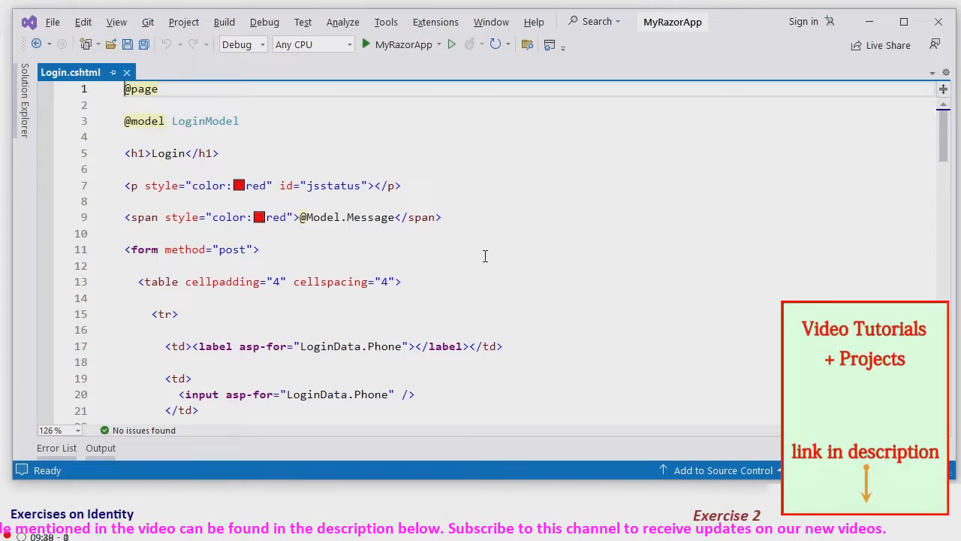
mouse_move(463, 231)
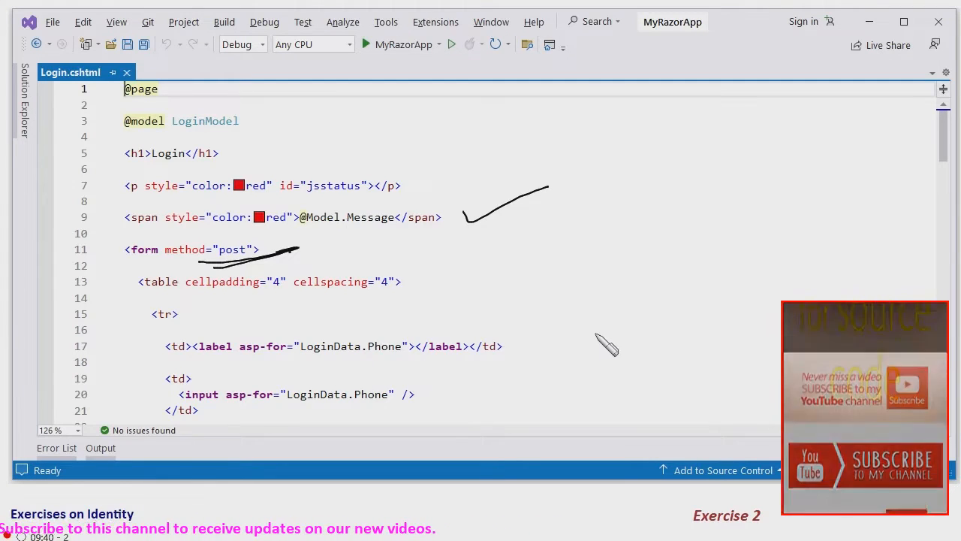
scroll("down", 3)
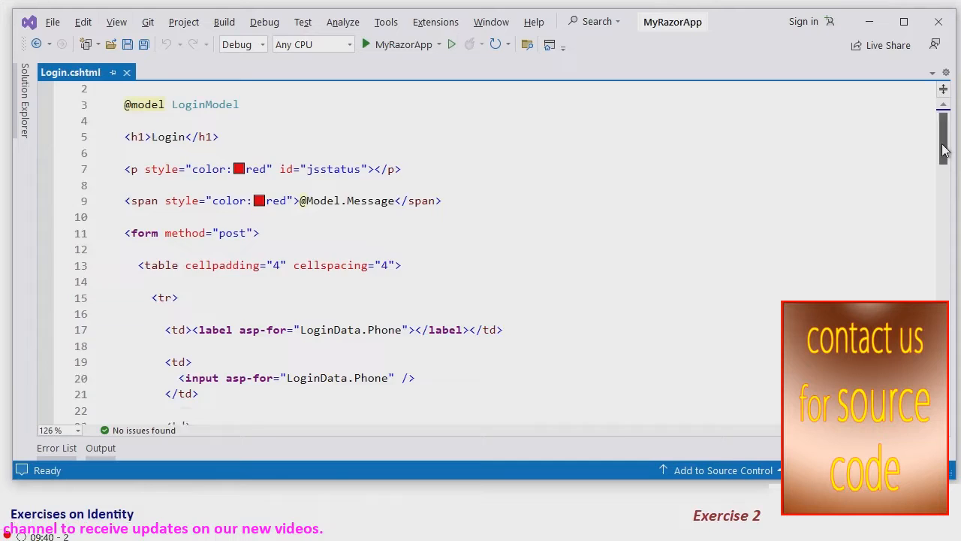
scroll("down", 3)
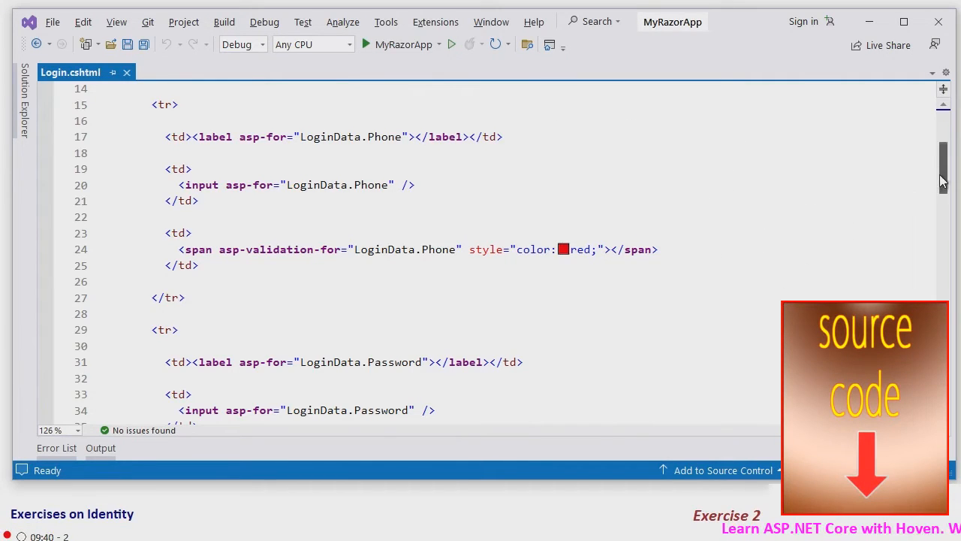
scroll("down", 3)
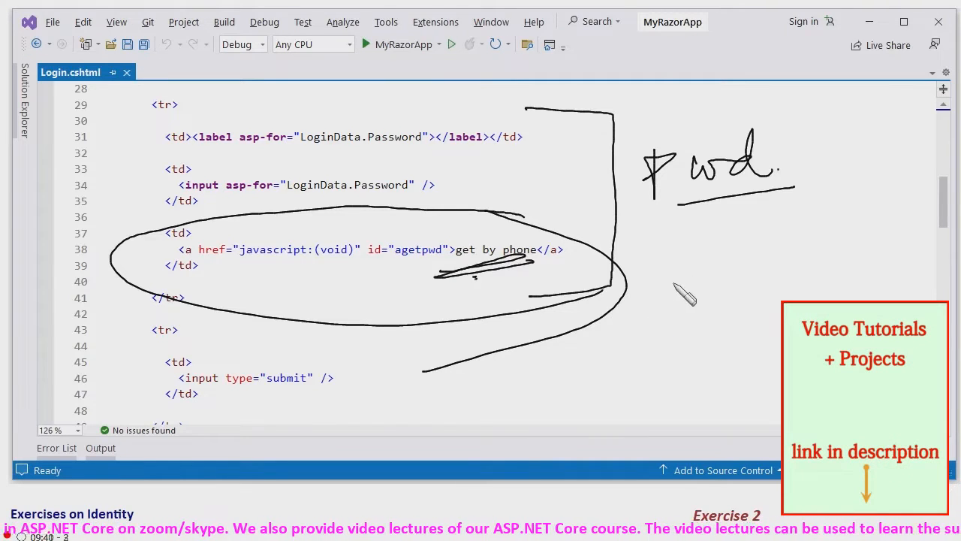
scroll("down", 3)
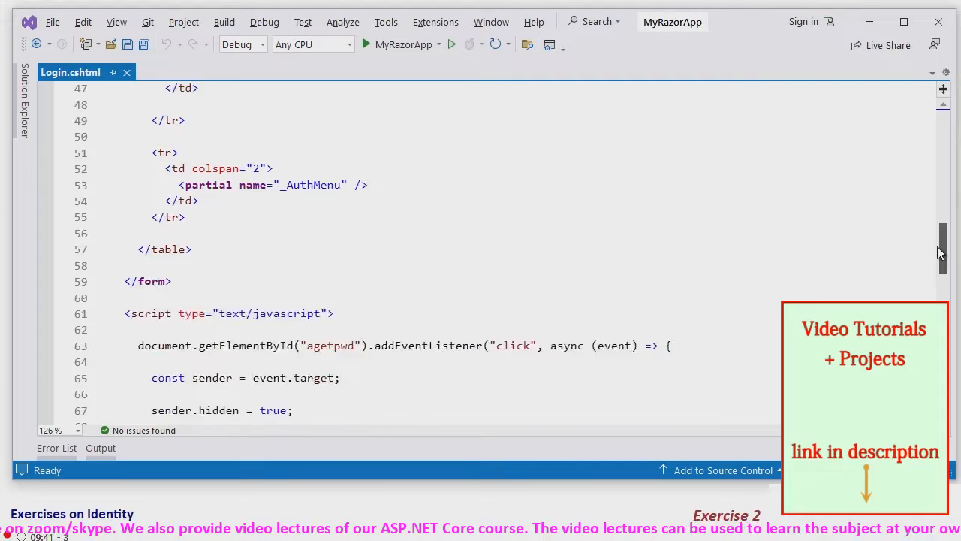
Scroll through Login.cshtml's script past the password-fetch call and invalid-phone handling
scroll("down", 3)
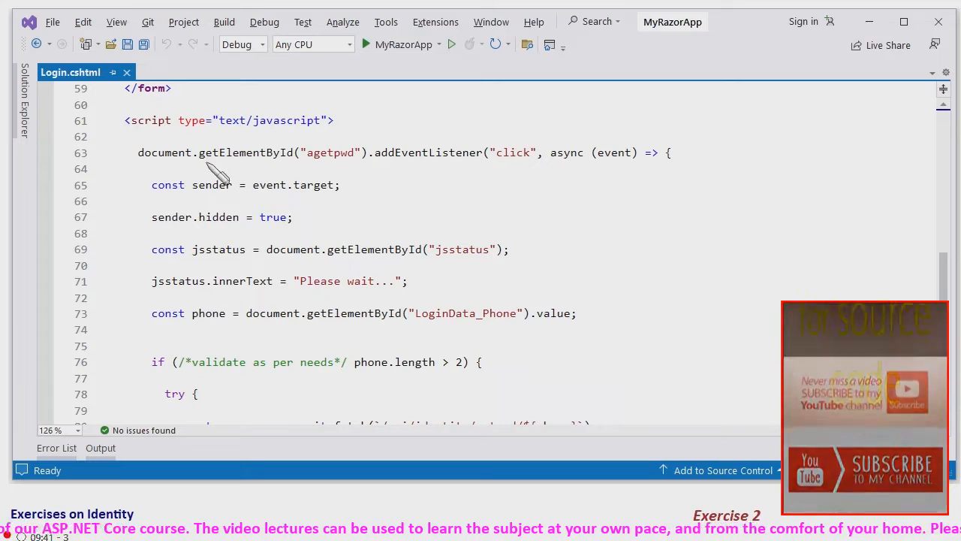
mouse_move(548, 186)
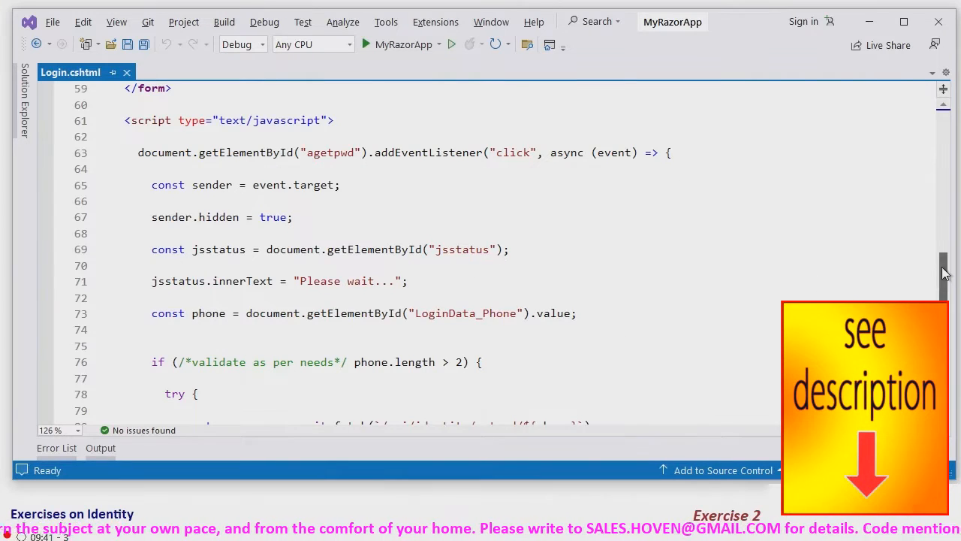
scroll("down", 3)
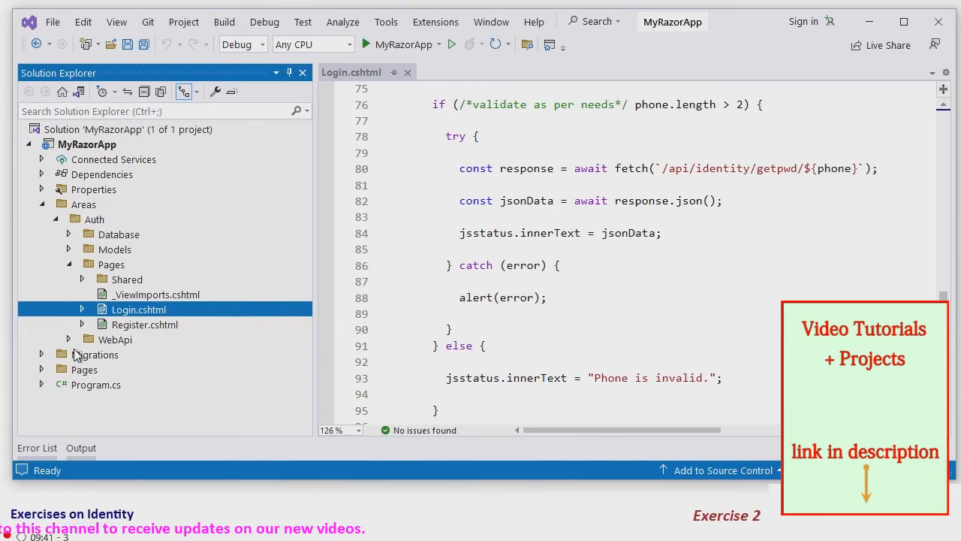
Open MapIdentityApiMapper.cs and read its GetPassword endpoint that resets and returns a password
double_click(167, 354)
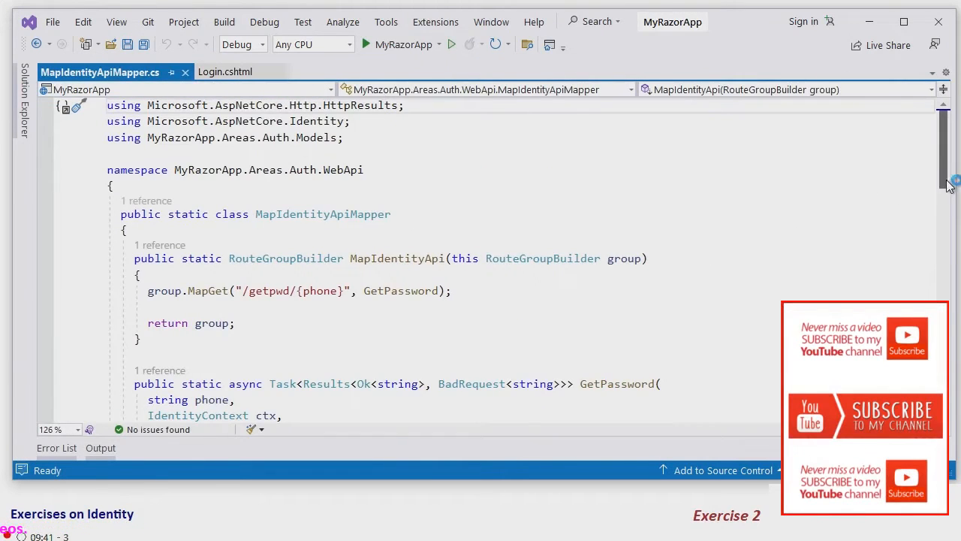
scroll("down", 3)
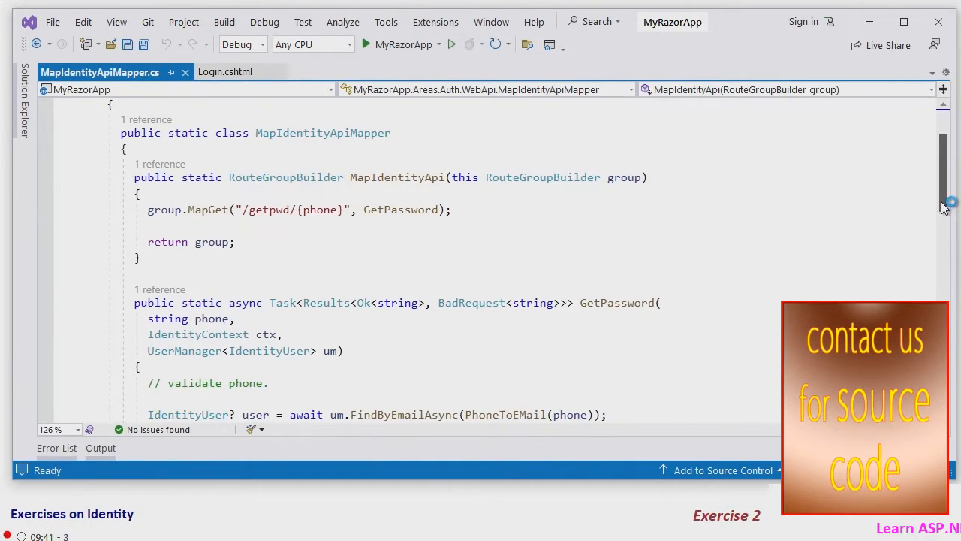
mouse_move(416, 275)
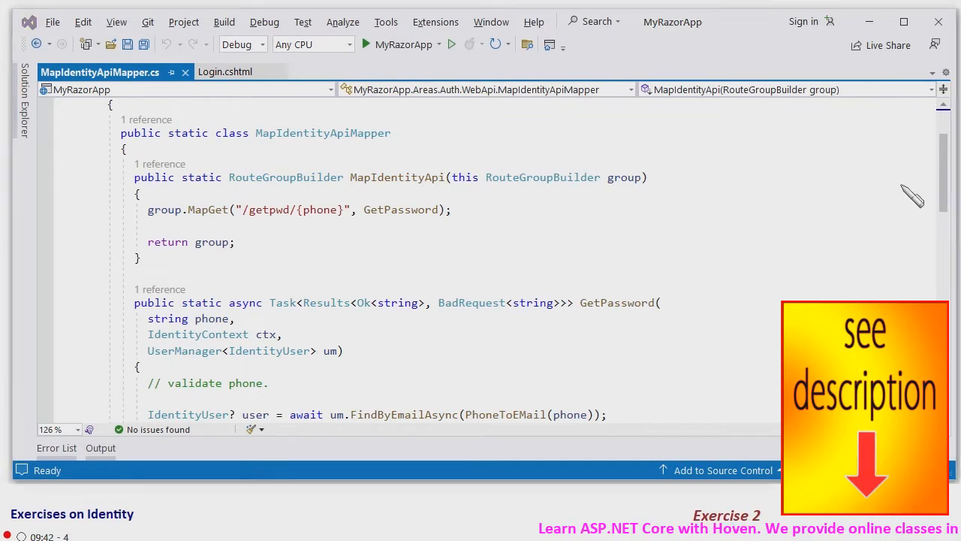
scroll("down", 3)
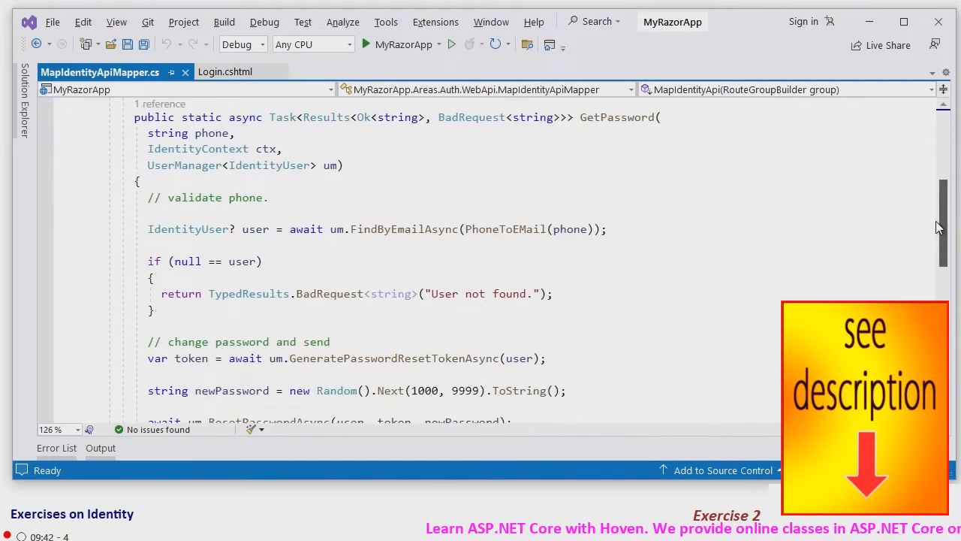
scroll("up", 3)
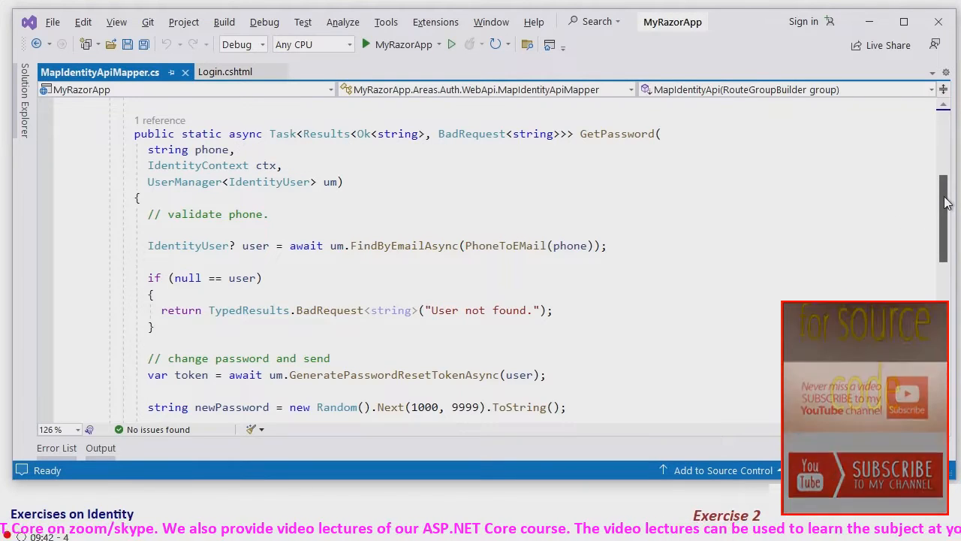
scroll("up", 3)
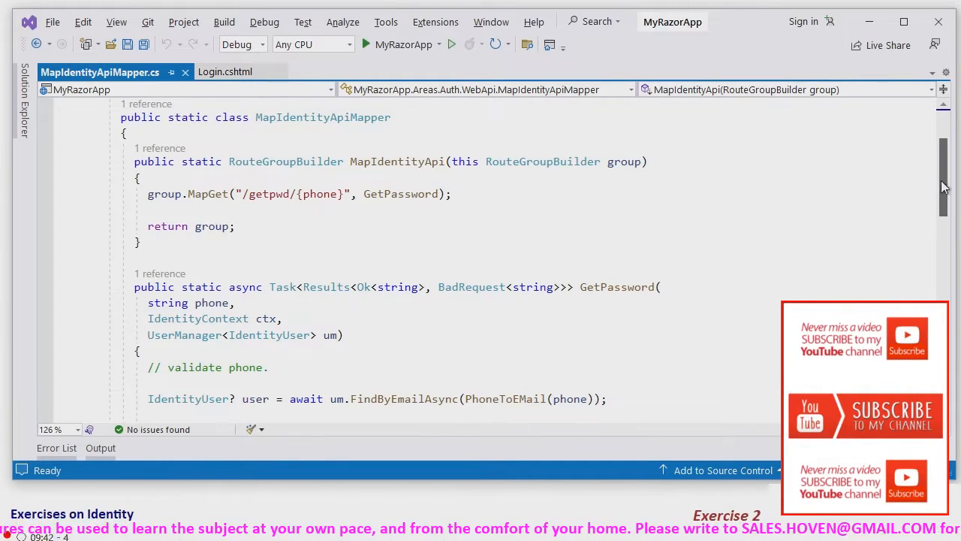
scroll("down", 3)
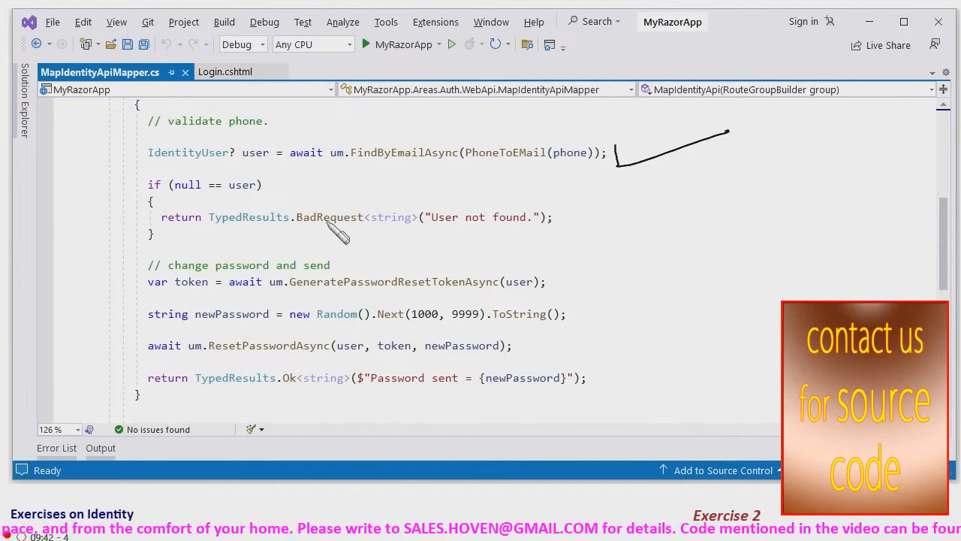
Review the mapper's password-reset logic and bring up Program.cs with its Identity setup
left_click_drag(331, 237, 548, 237)
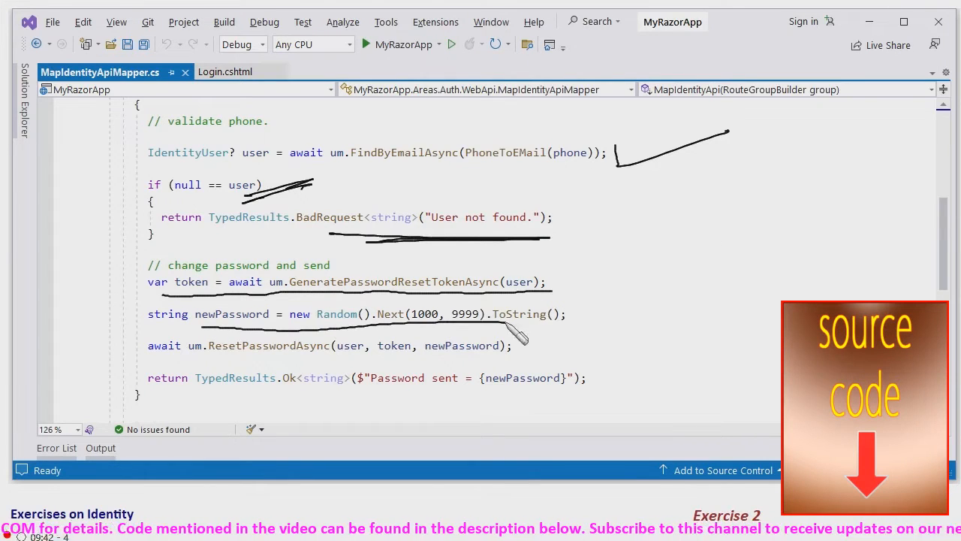
mouse_move(251, 375)
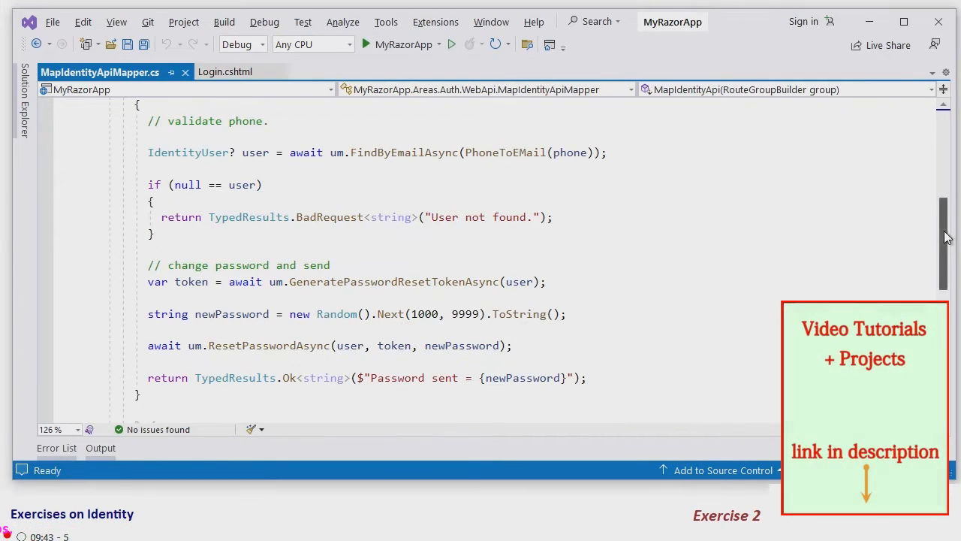
scroll("down", 3)
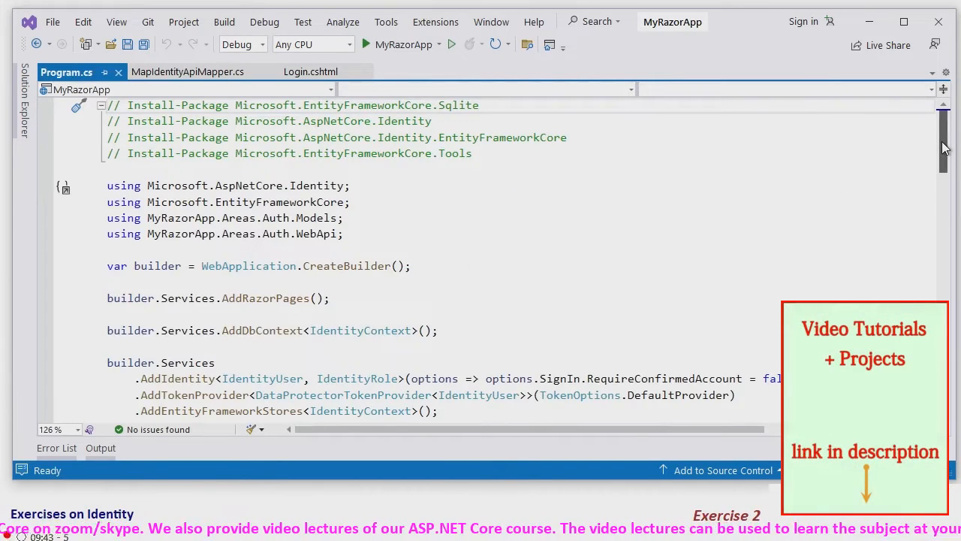
Read Program.cs down to app.MapGroup("/api/identity"), then return to MapIdentityApiMapper.cs
scroll("down", 3)
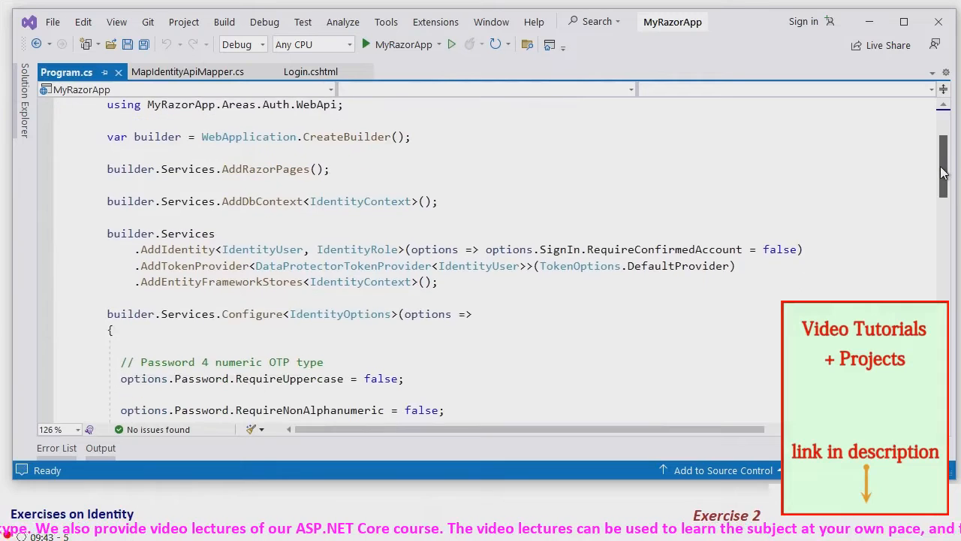
scroll("down", 3)
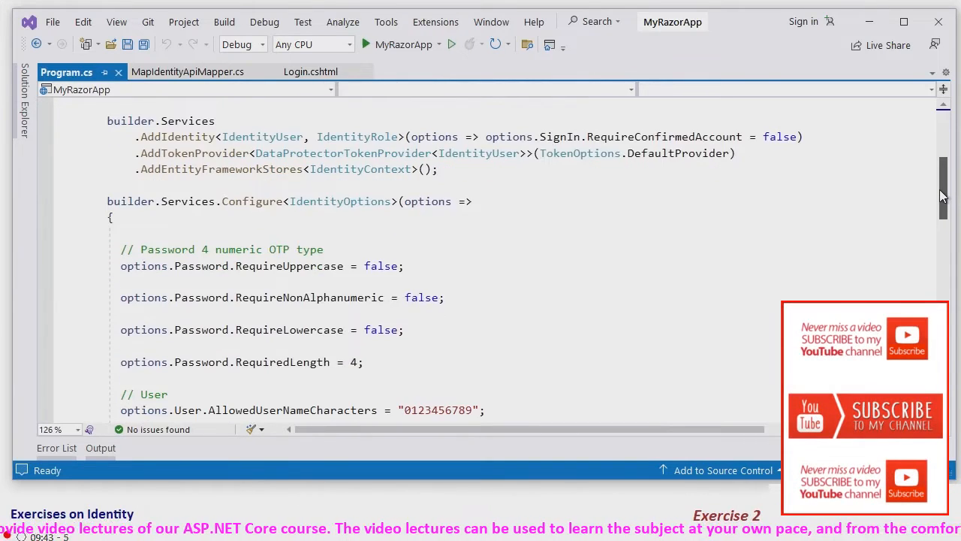
scroll("down", 3)
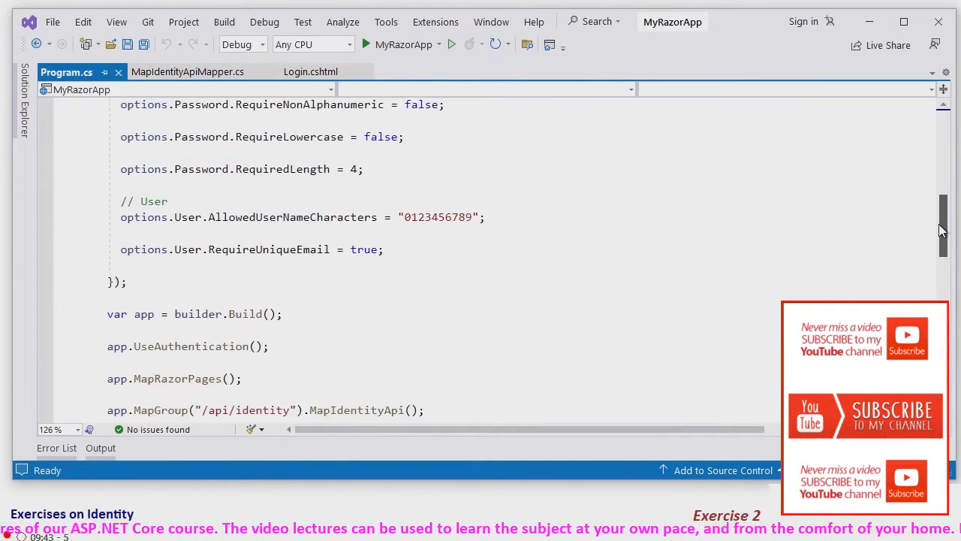
scroll("down", 3)
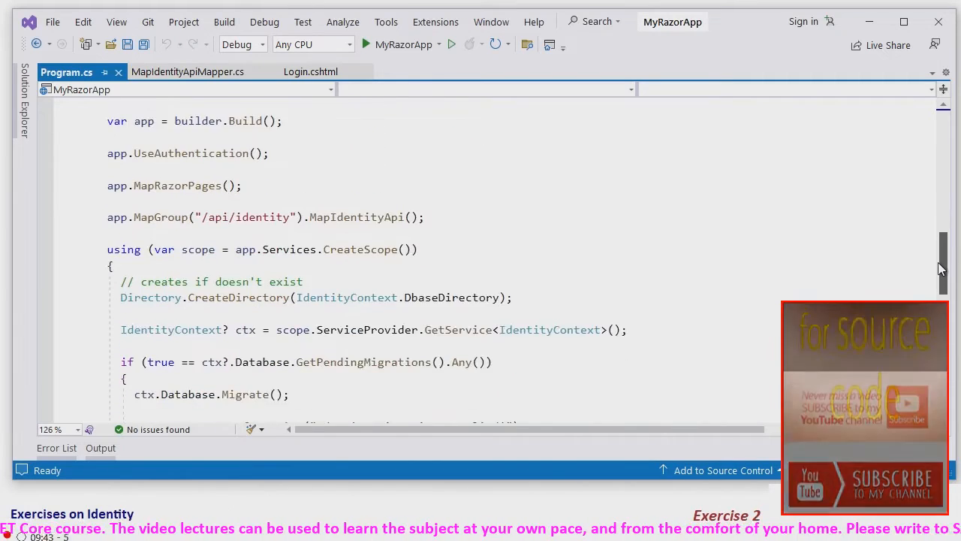
scroll("down", 3)
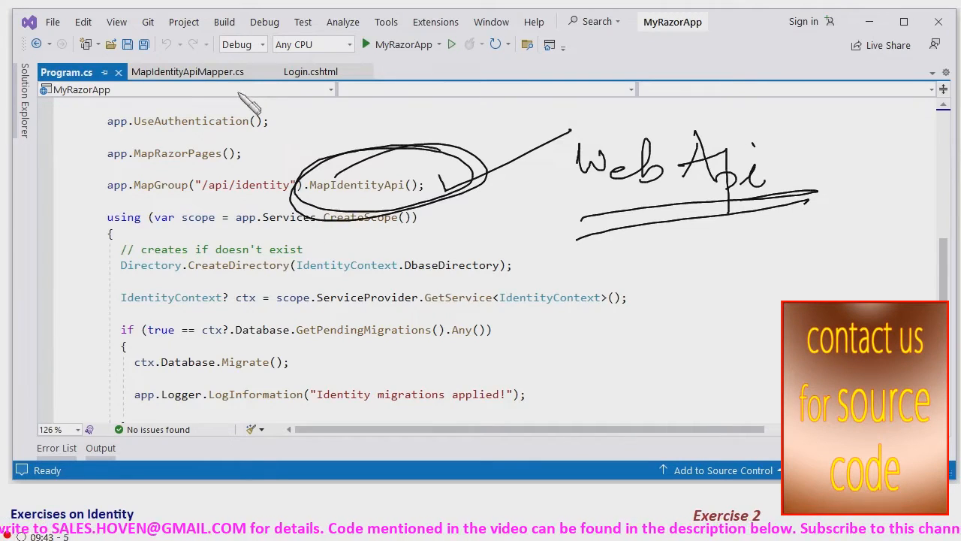
left_click(187, 71)
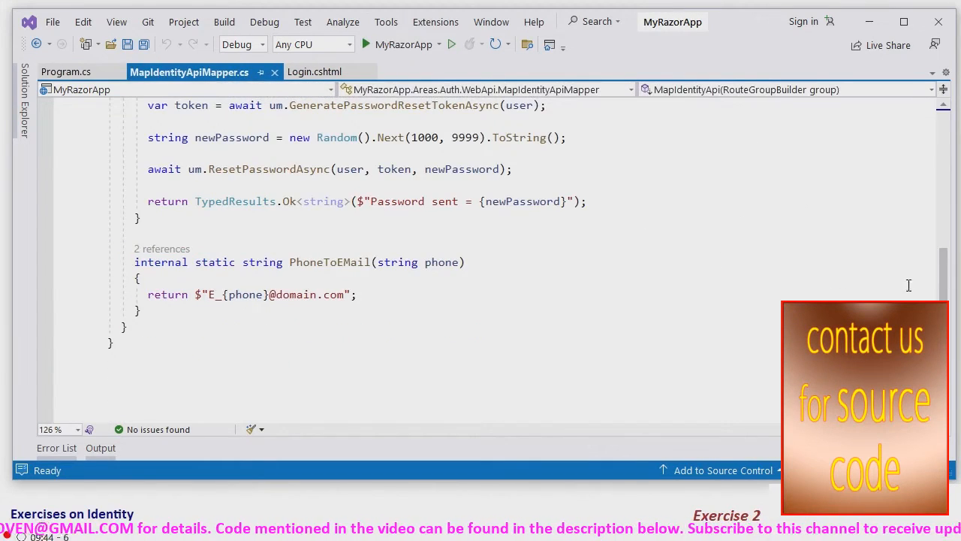
scroll("up", 3)
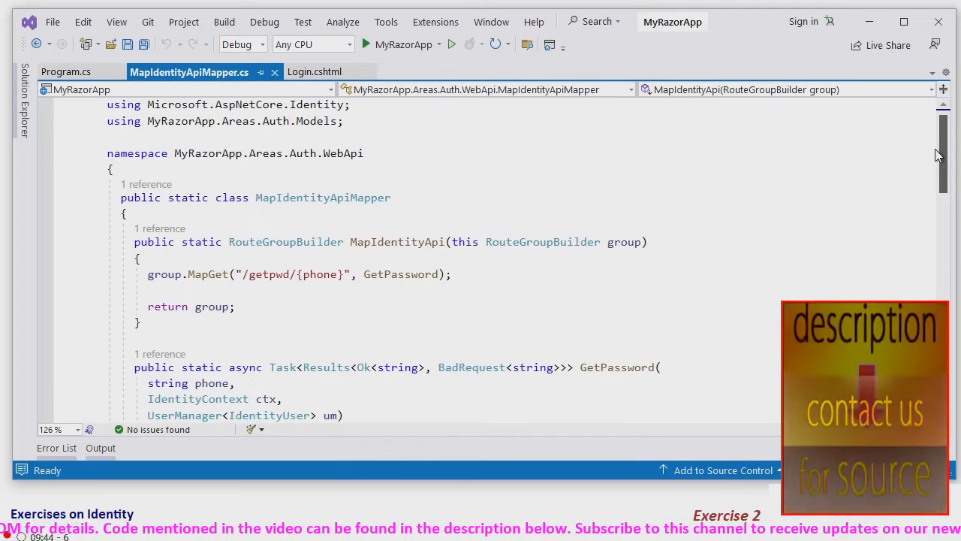
scroll("down", 3)
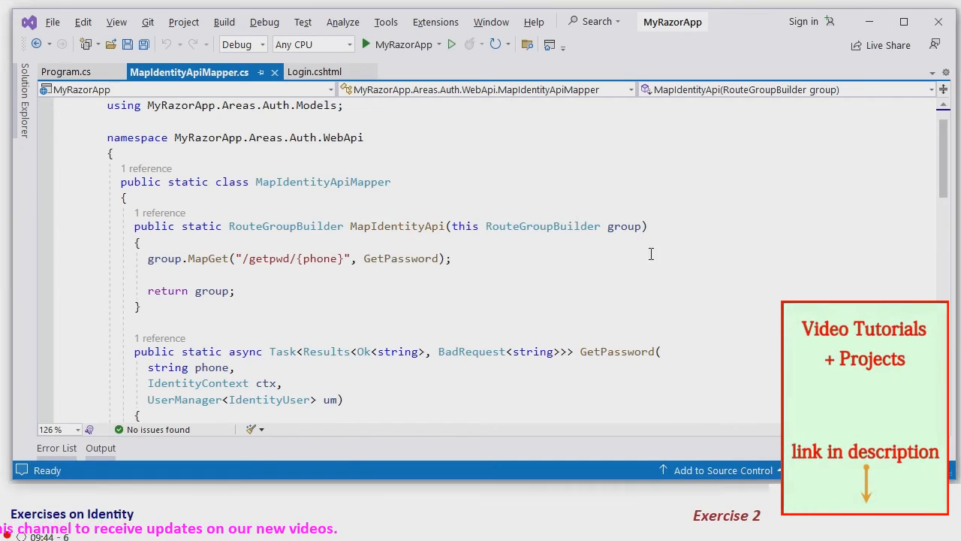
mouse_move(717, 125)
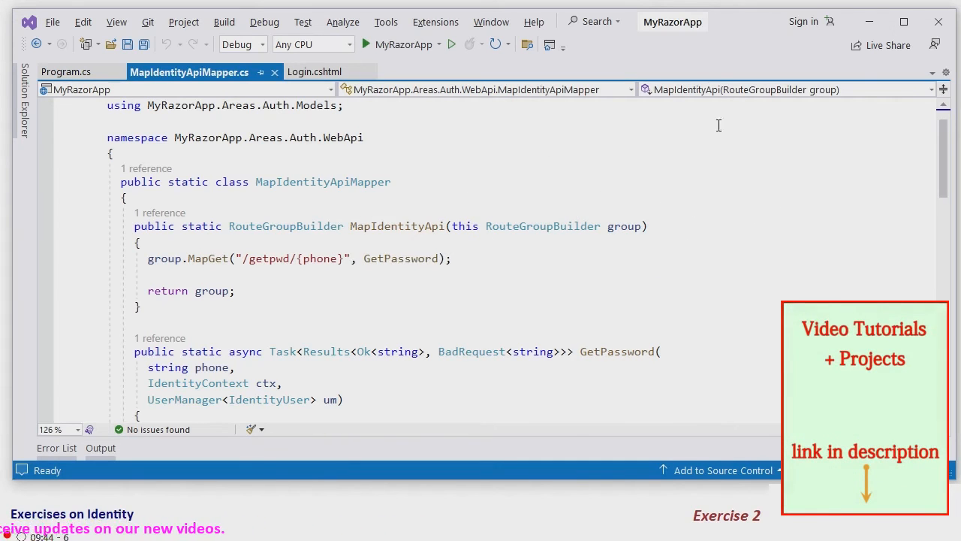